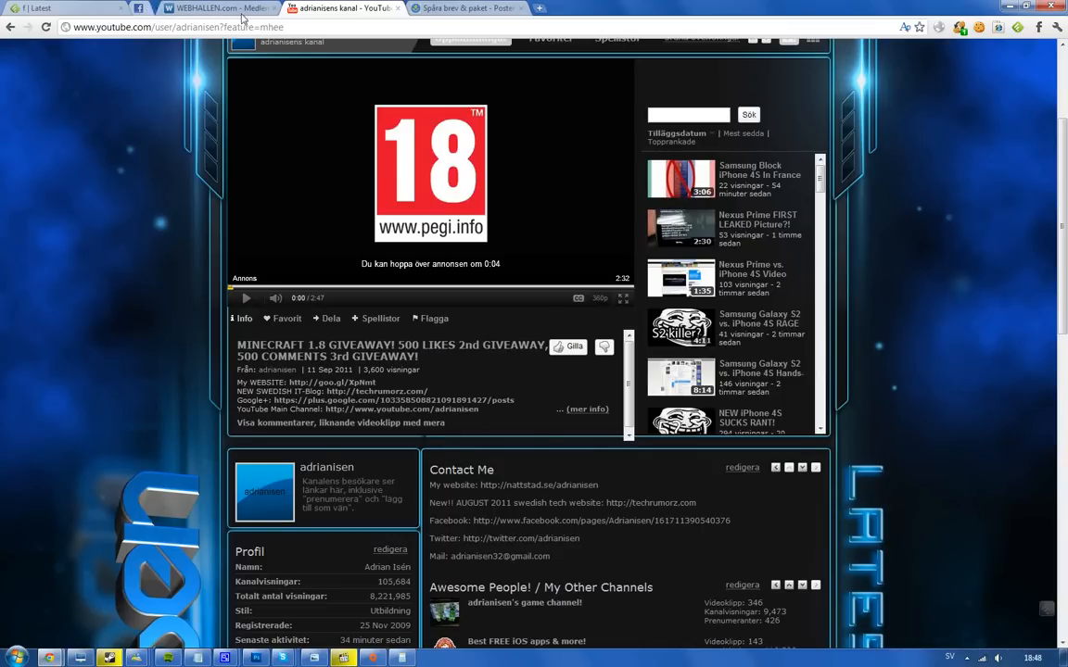
scroll("down", 3)
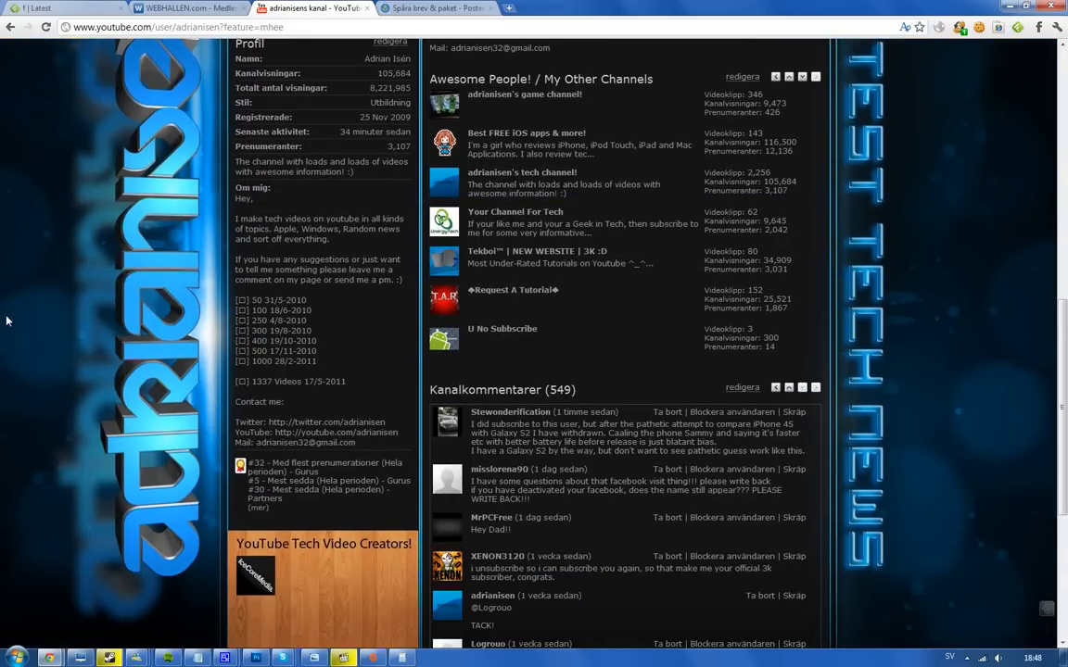
mouse_move(30, 311)
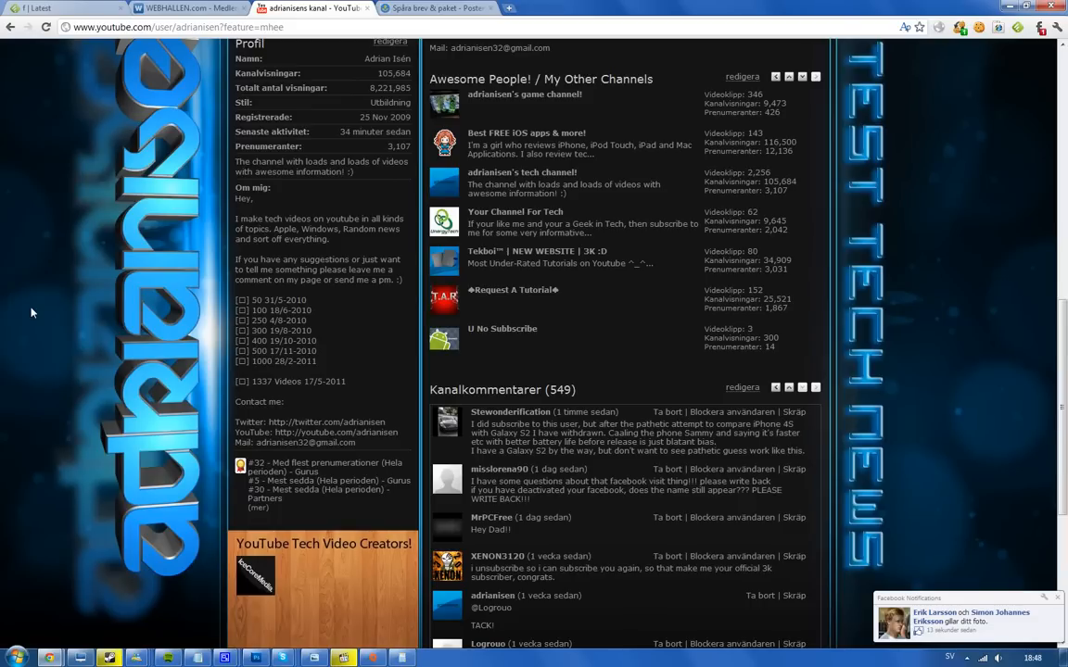
mouse_move(649, 629)
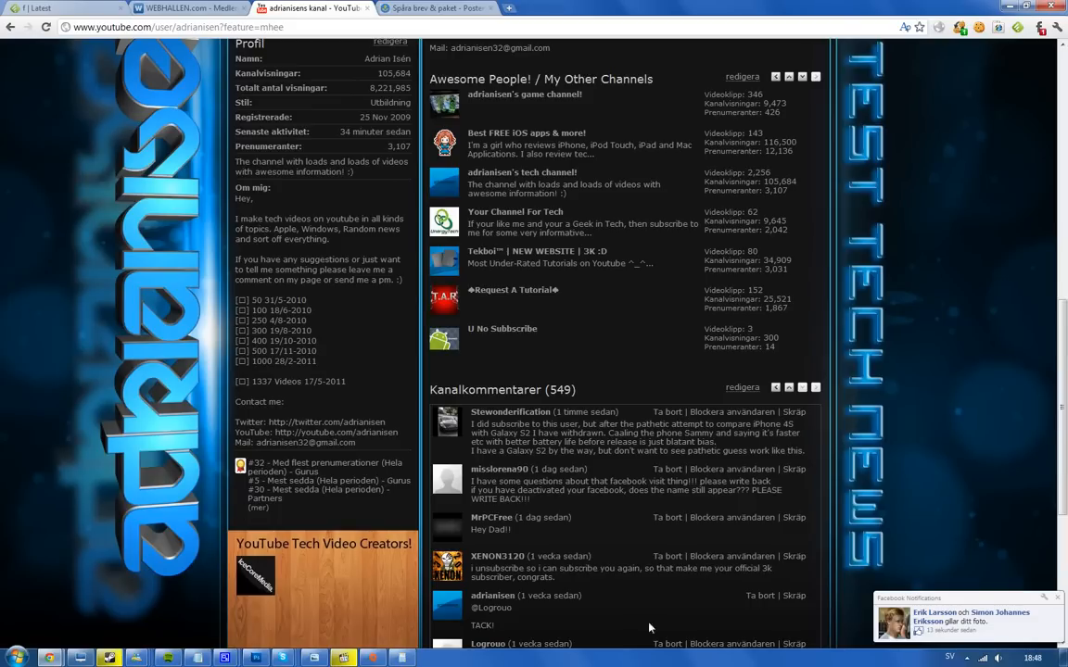